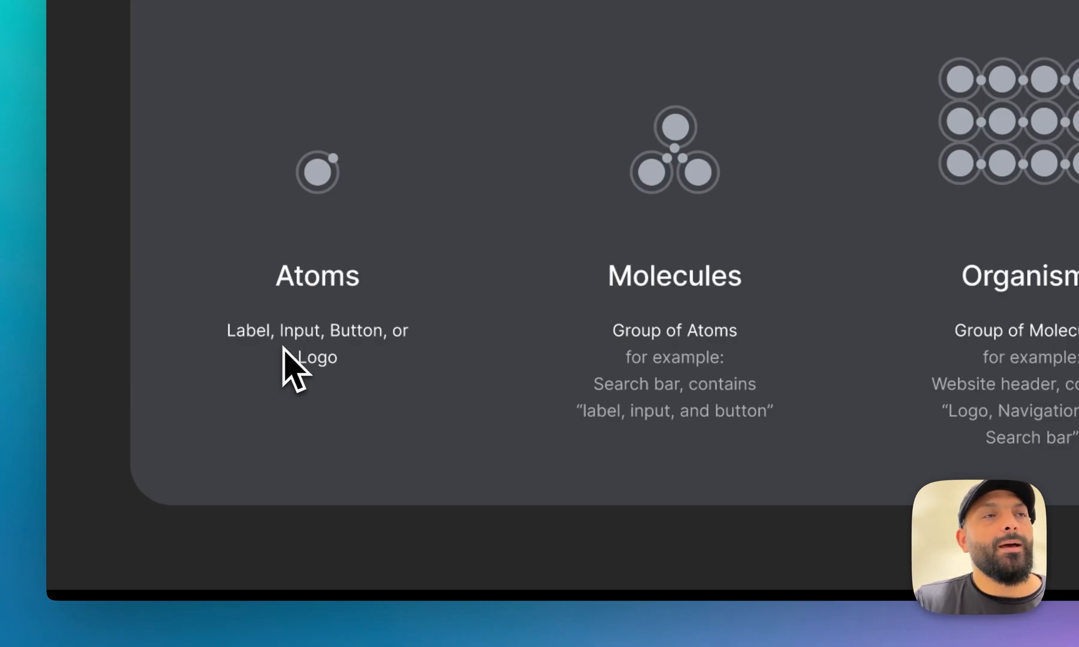
mouse_move(357, 385)
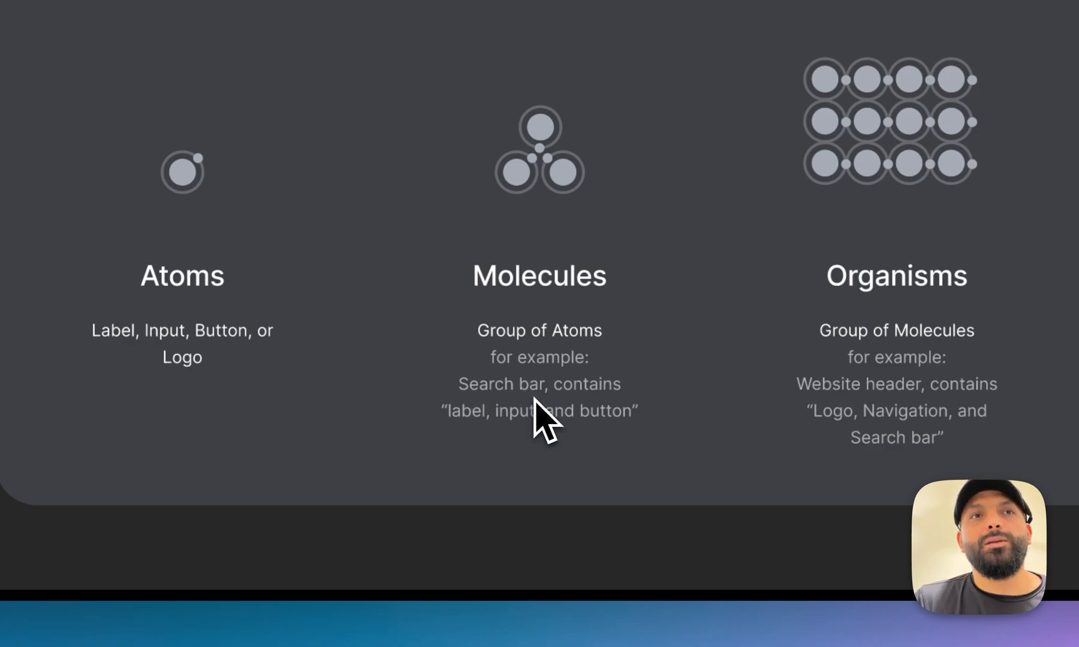
mouse_move(506, 436)
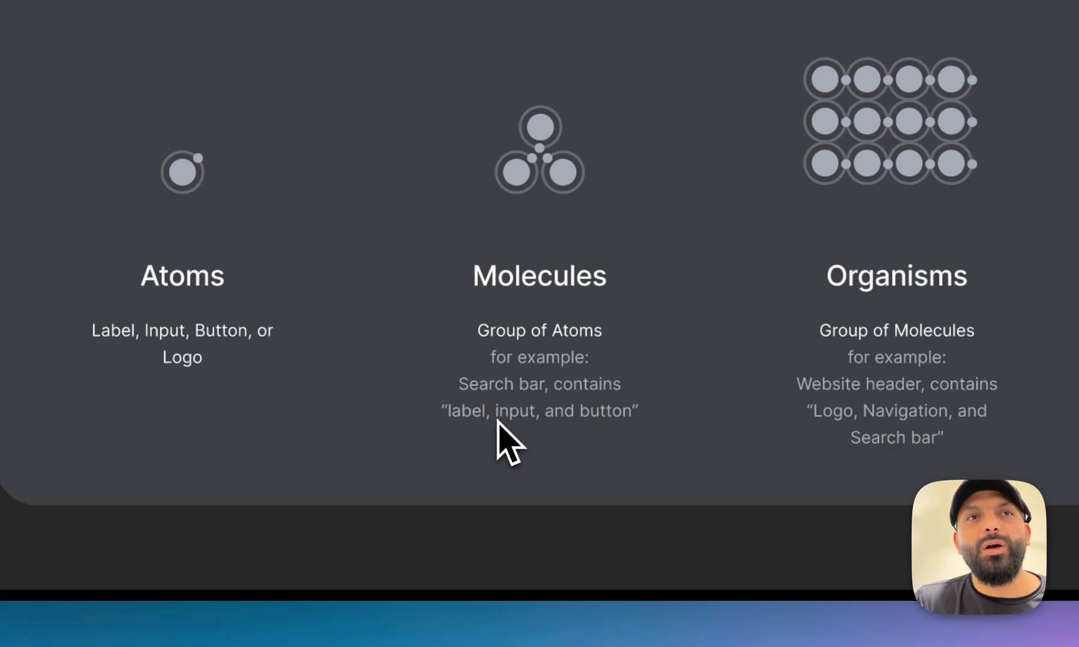
mouse_move(612, 444)
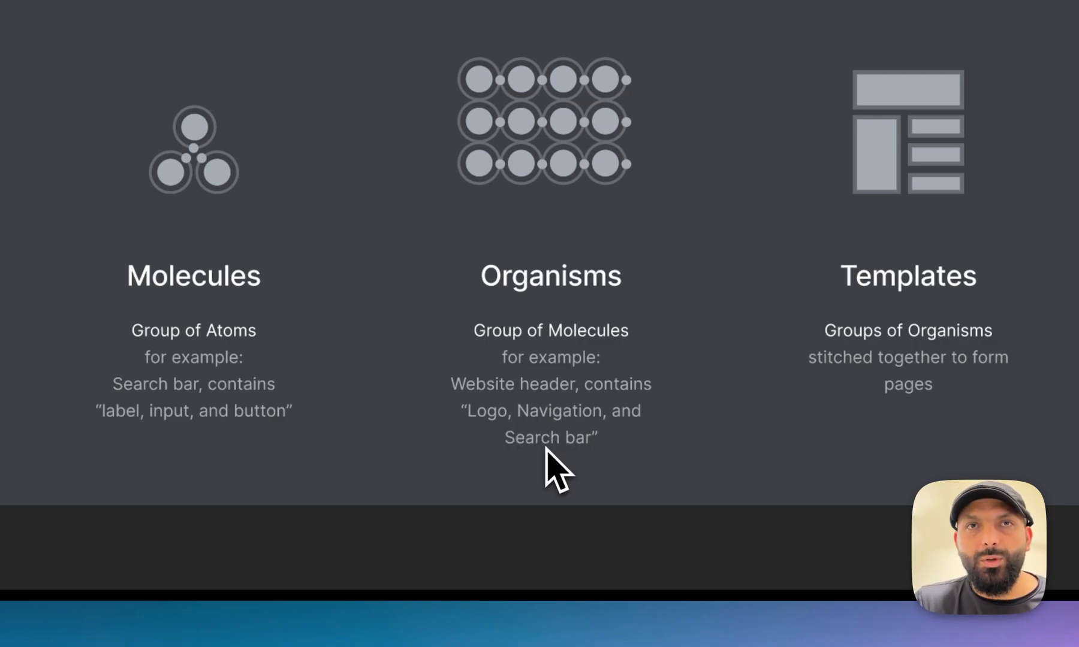
mouse_move(557, 420)
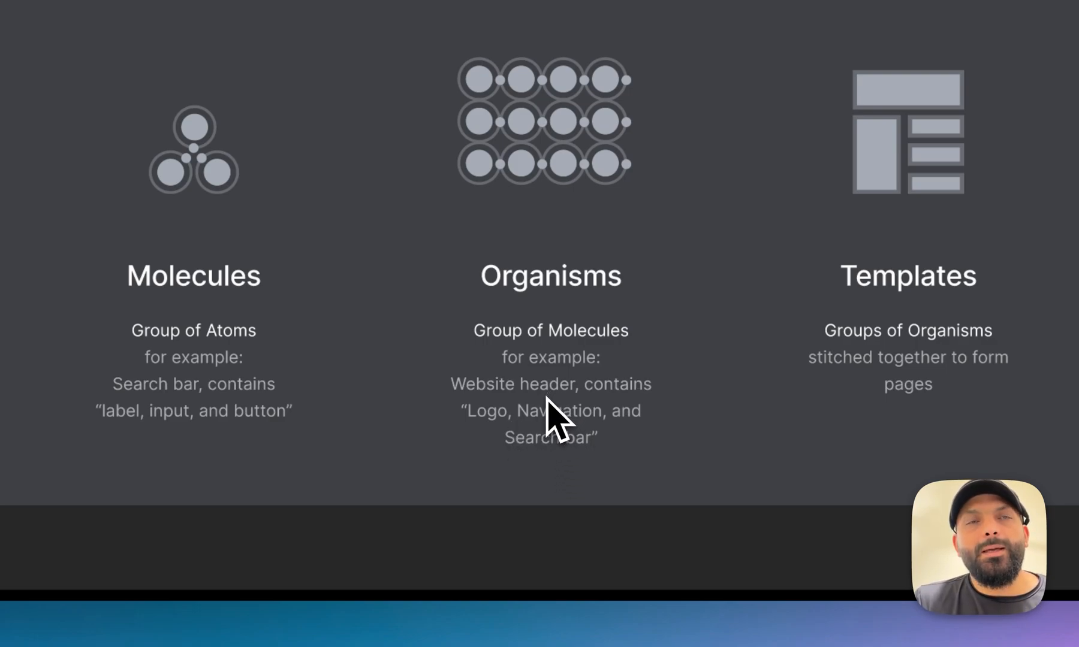
mouse_move(557, 323)
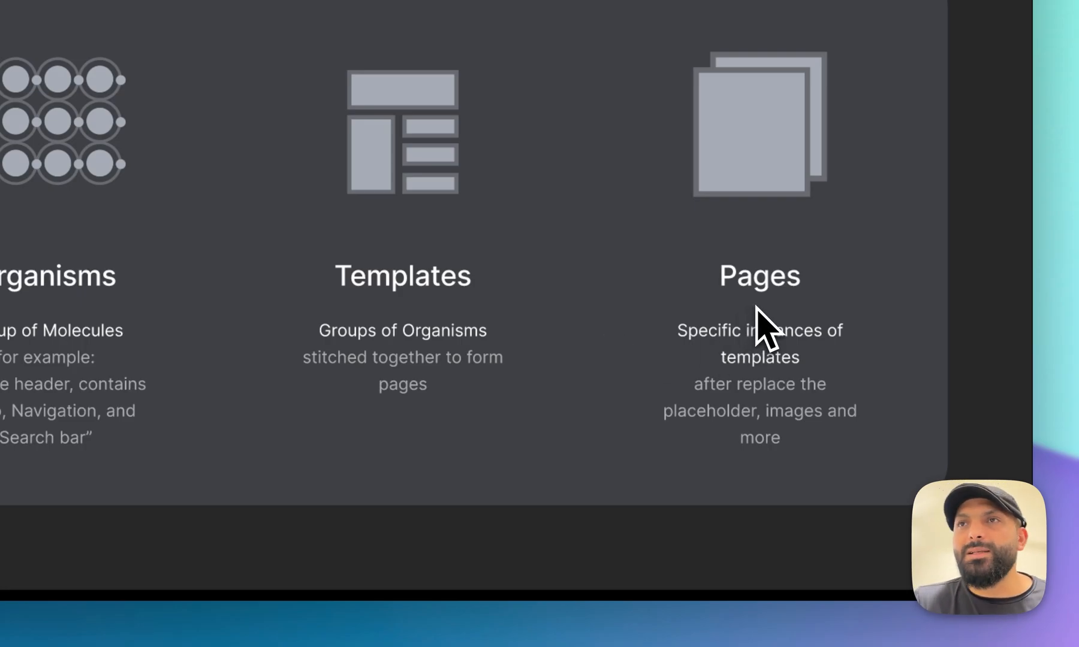
Step: Advance to the design system elements slide and reveal iconography, voice/tone guidelines and responsive rules
click(538, 584)
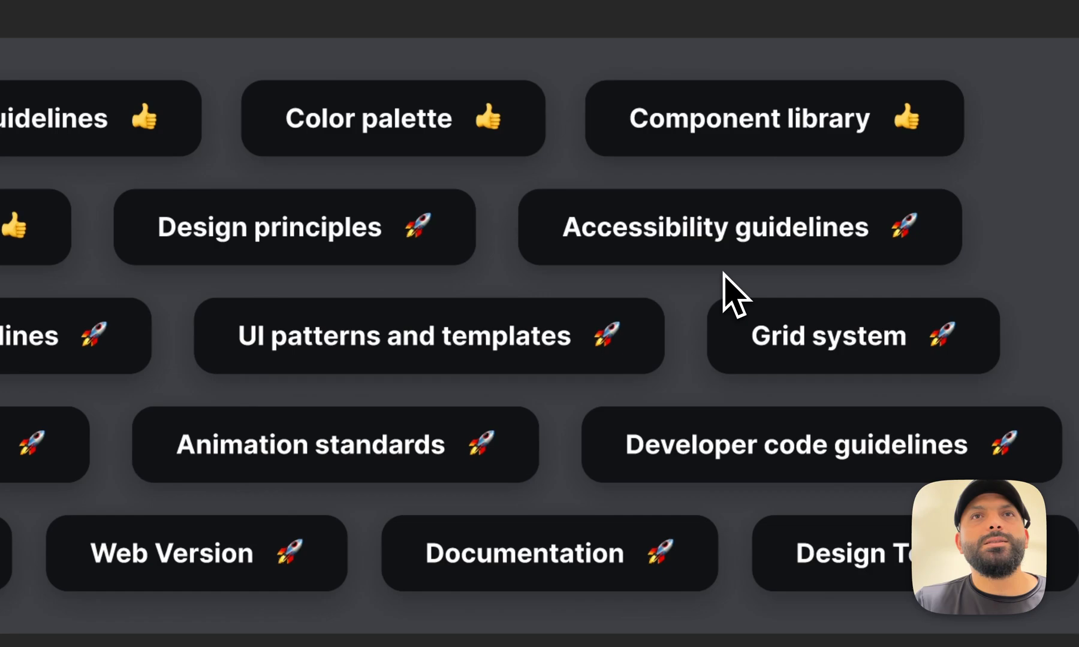
mouse_move(438, 399)
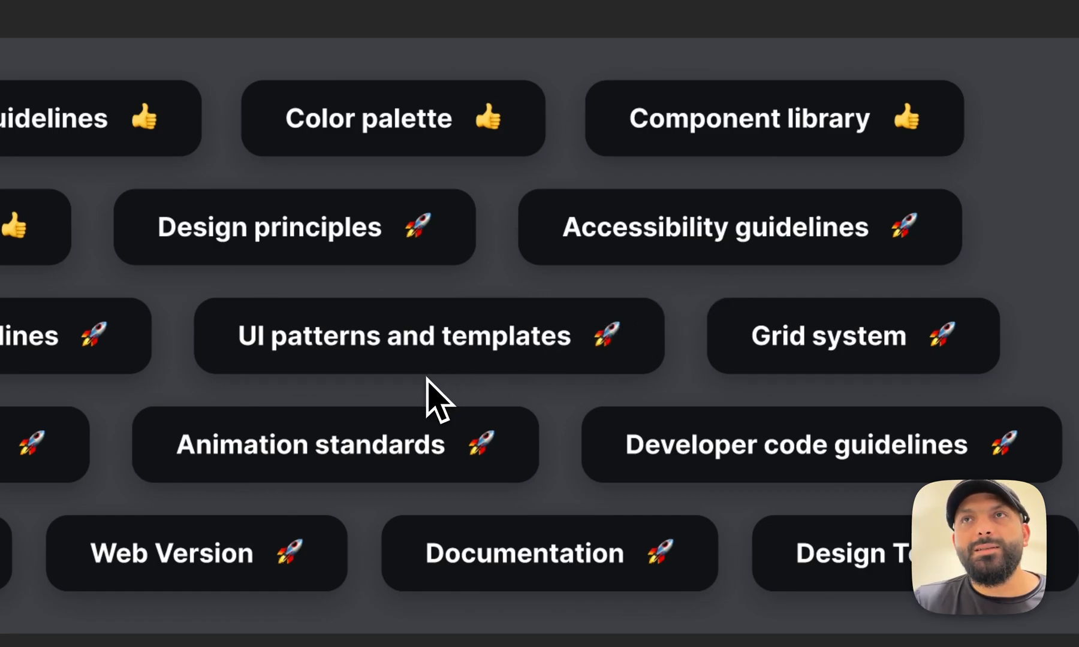
scroll(down, 3)
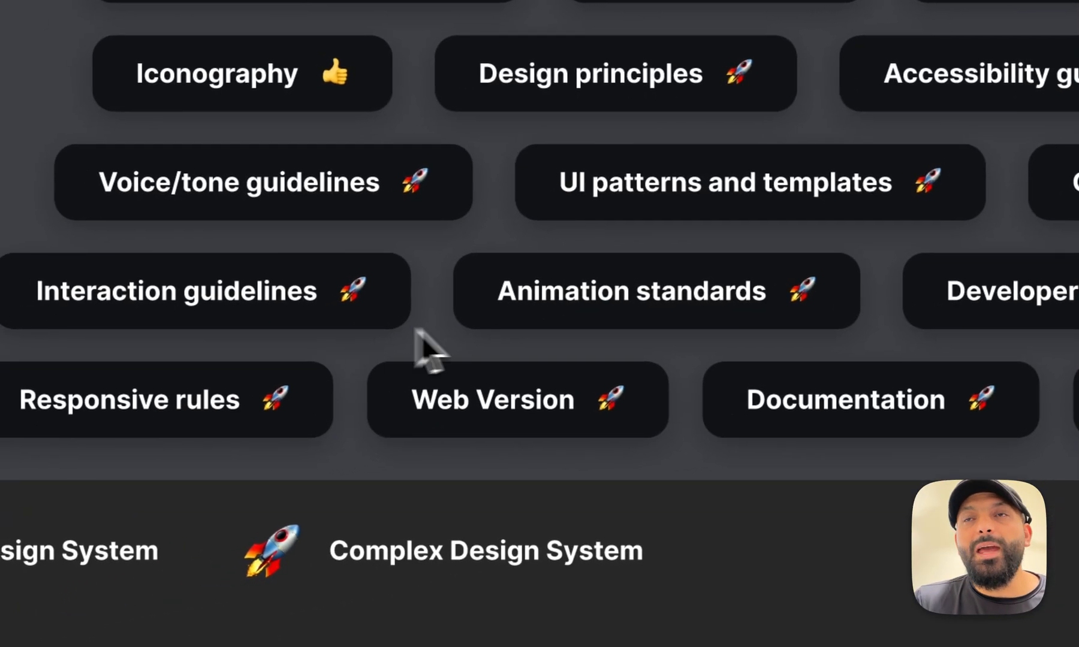
mouse_move(636, 347)
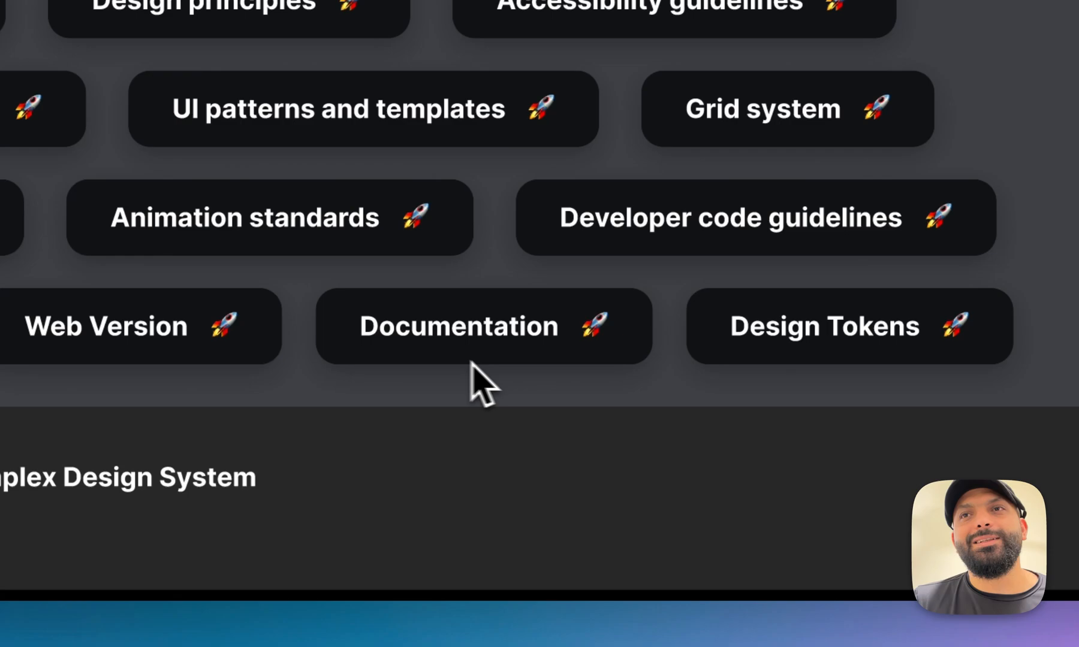
mouse_move(795, 389)
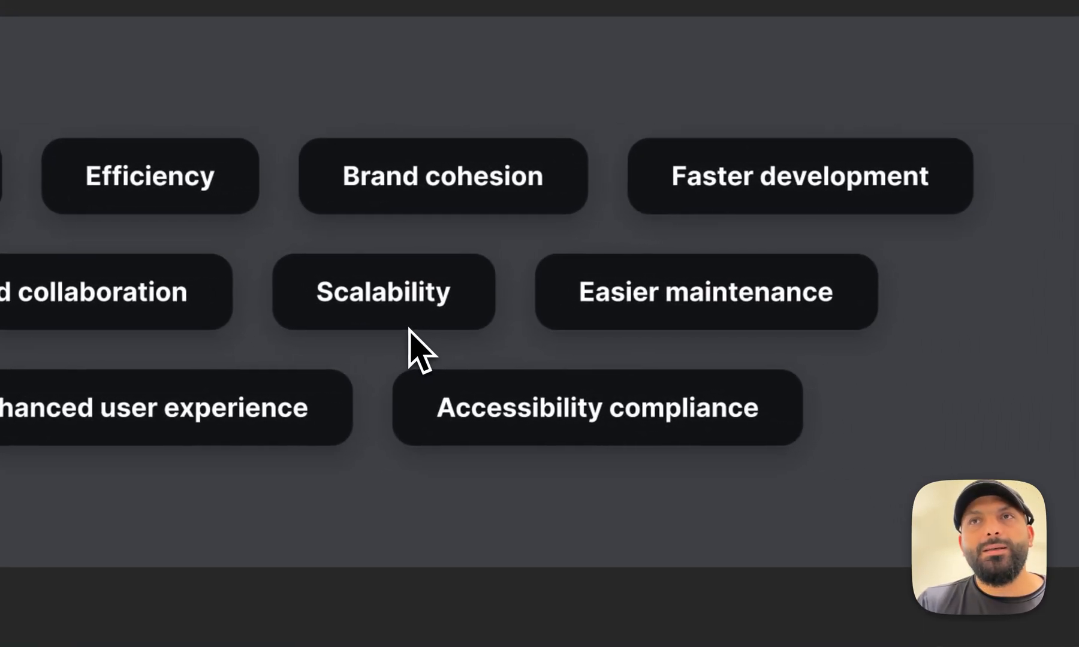
mouse_move(671, 351)
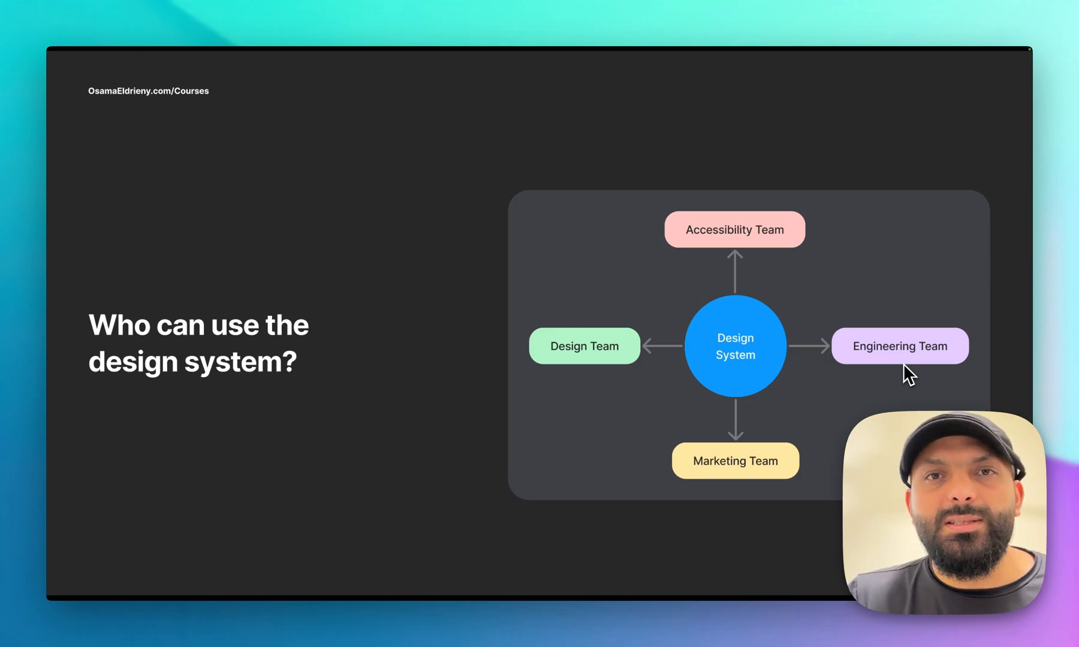
mouse_move(734, 260)
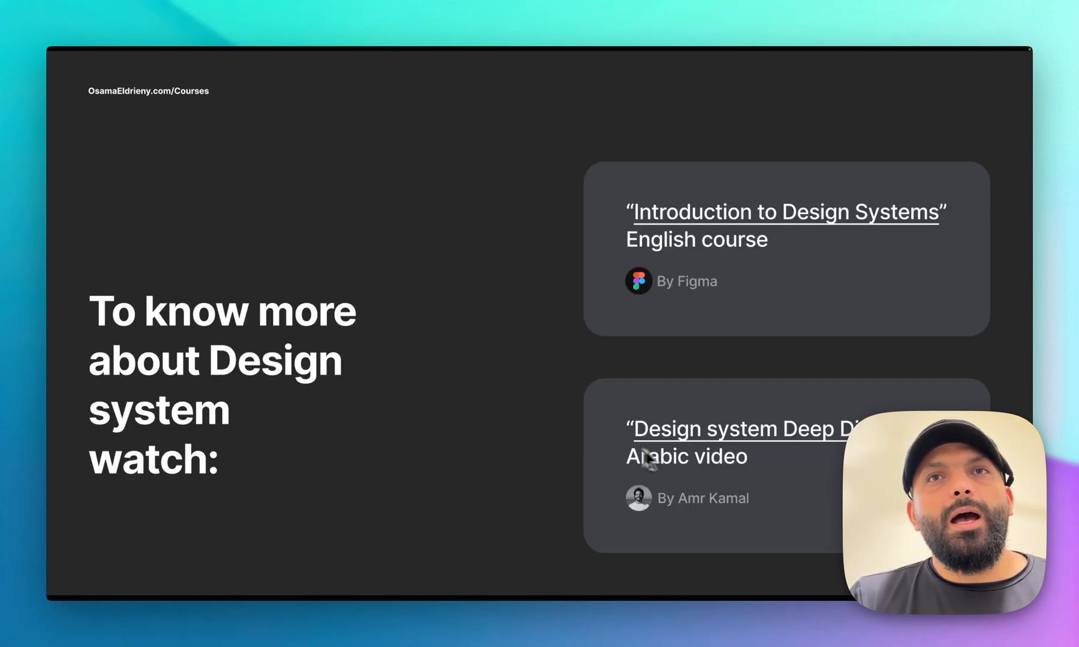
mouse_move(543, 434)
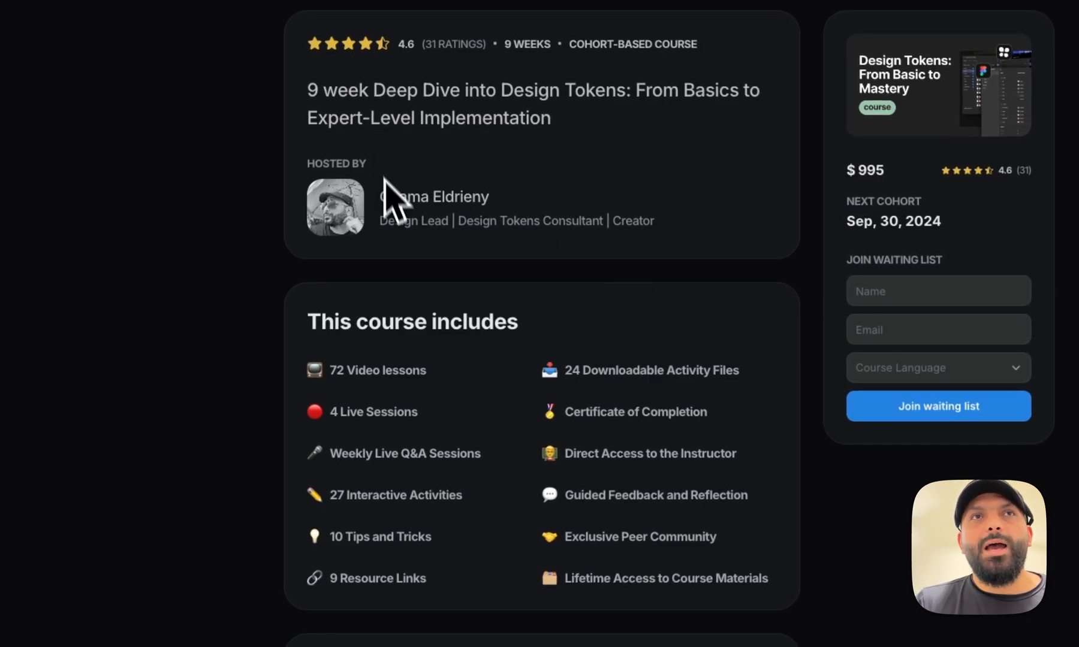
Step: Scroll the course page down to the syllabus with week 2 'Deep Dive into Design Tokens' beside the waiting-list form
scroll(down, 3)
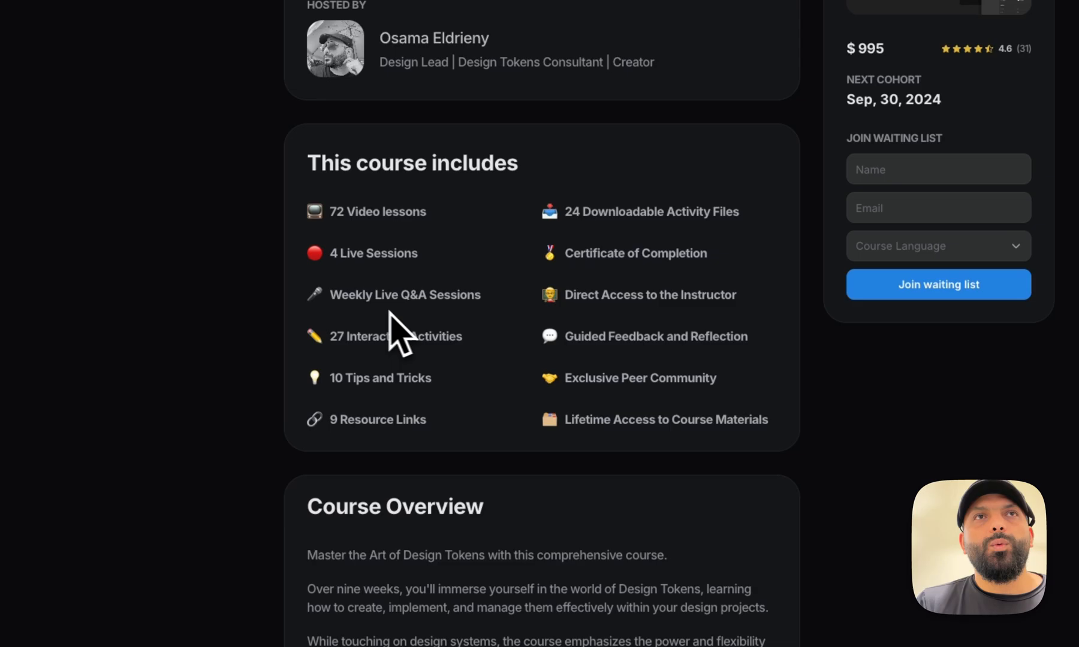
mouse_move(516, 406)
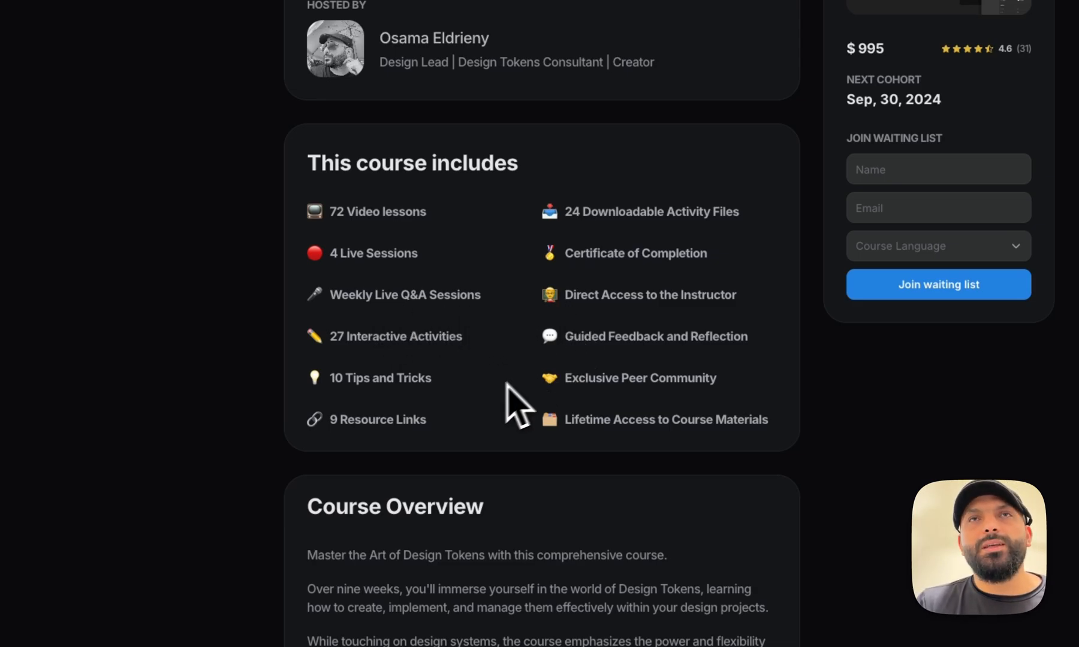
scroll(down, 3)
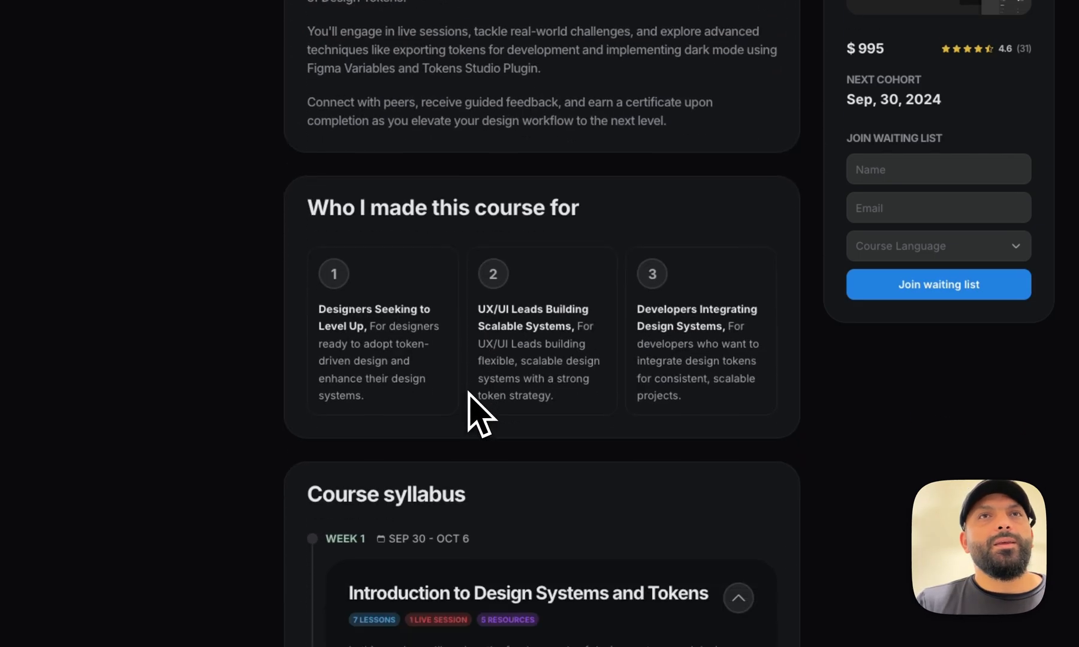
scroll(down, 3)
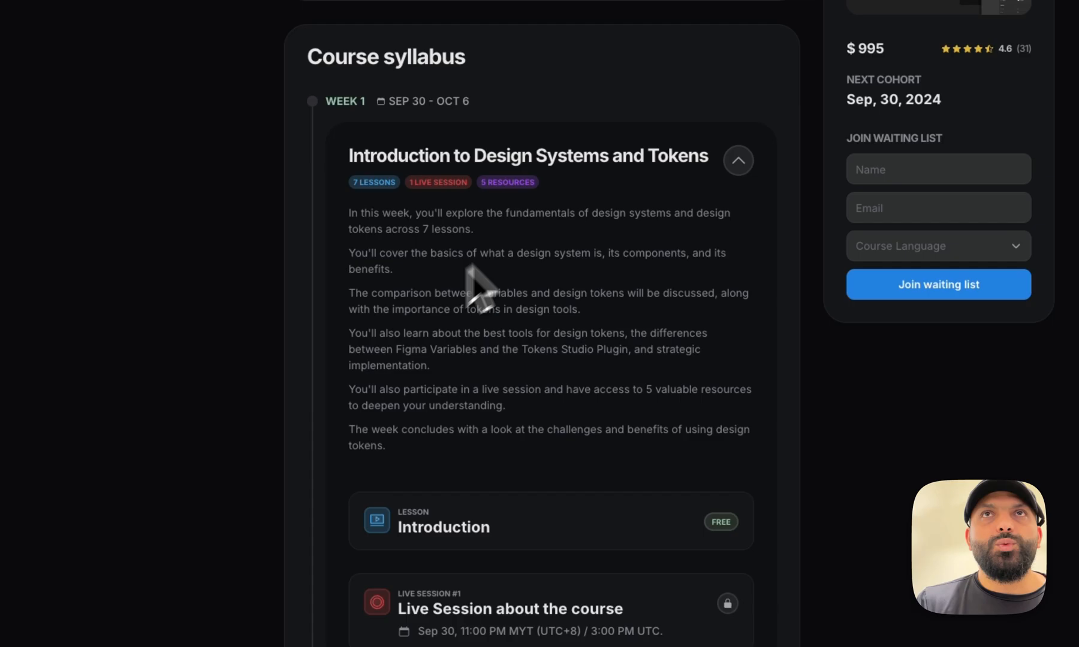
scroll(down, 3)
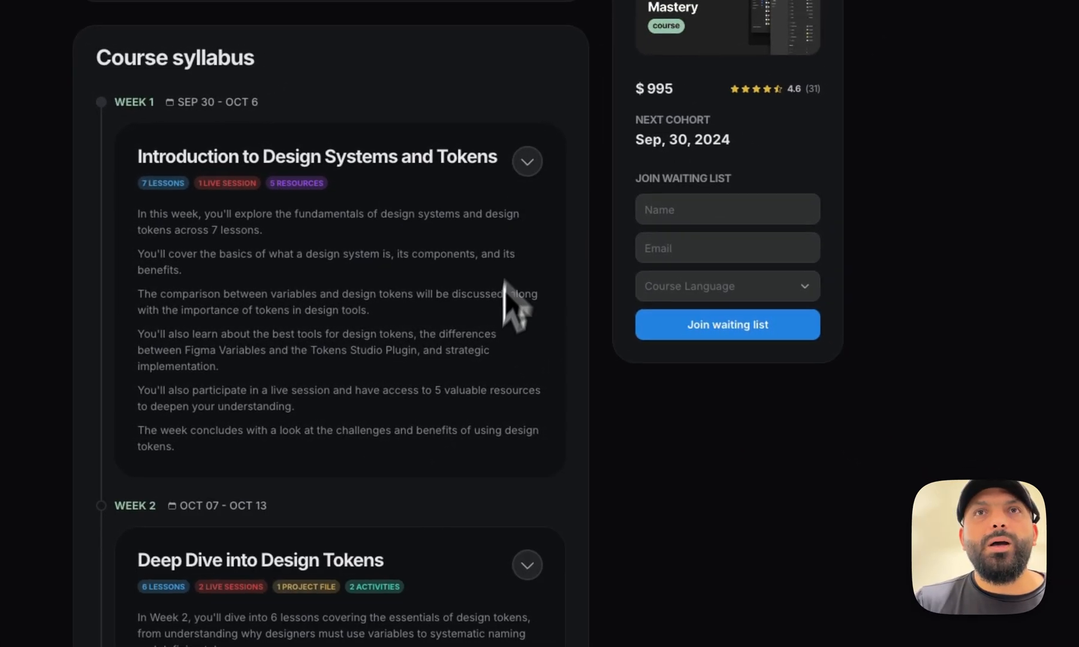
scroll(down, 3)
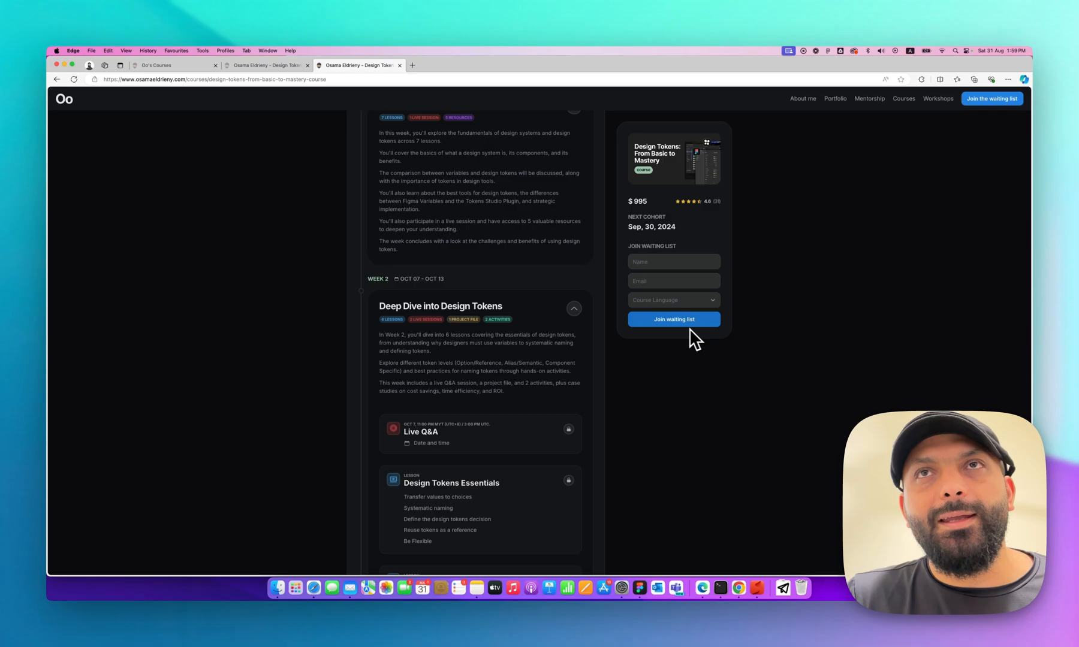
mouse_move(736, 344)
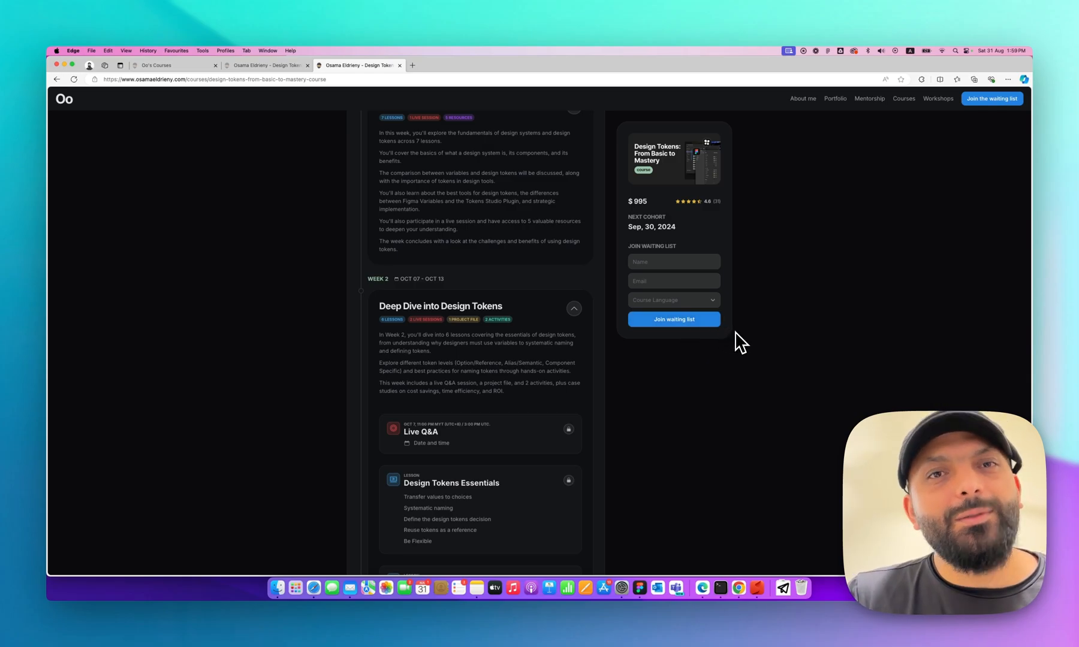